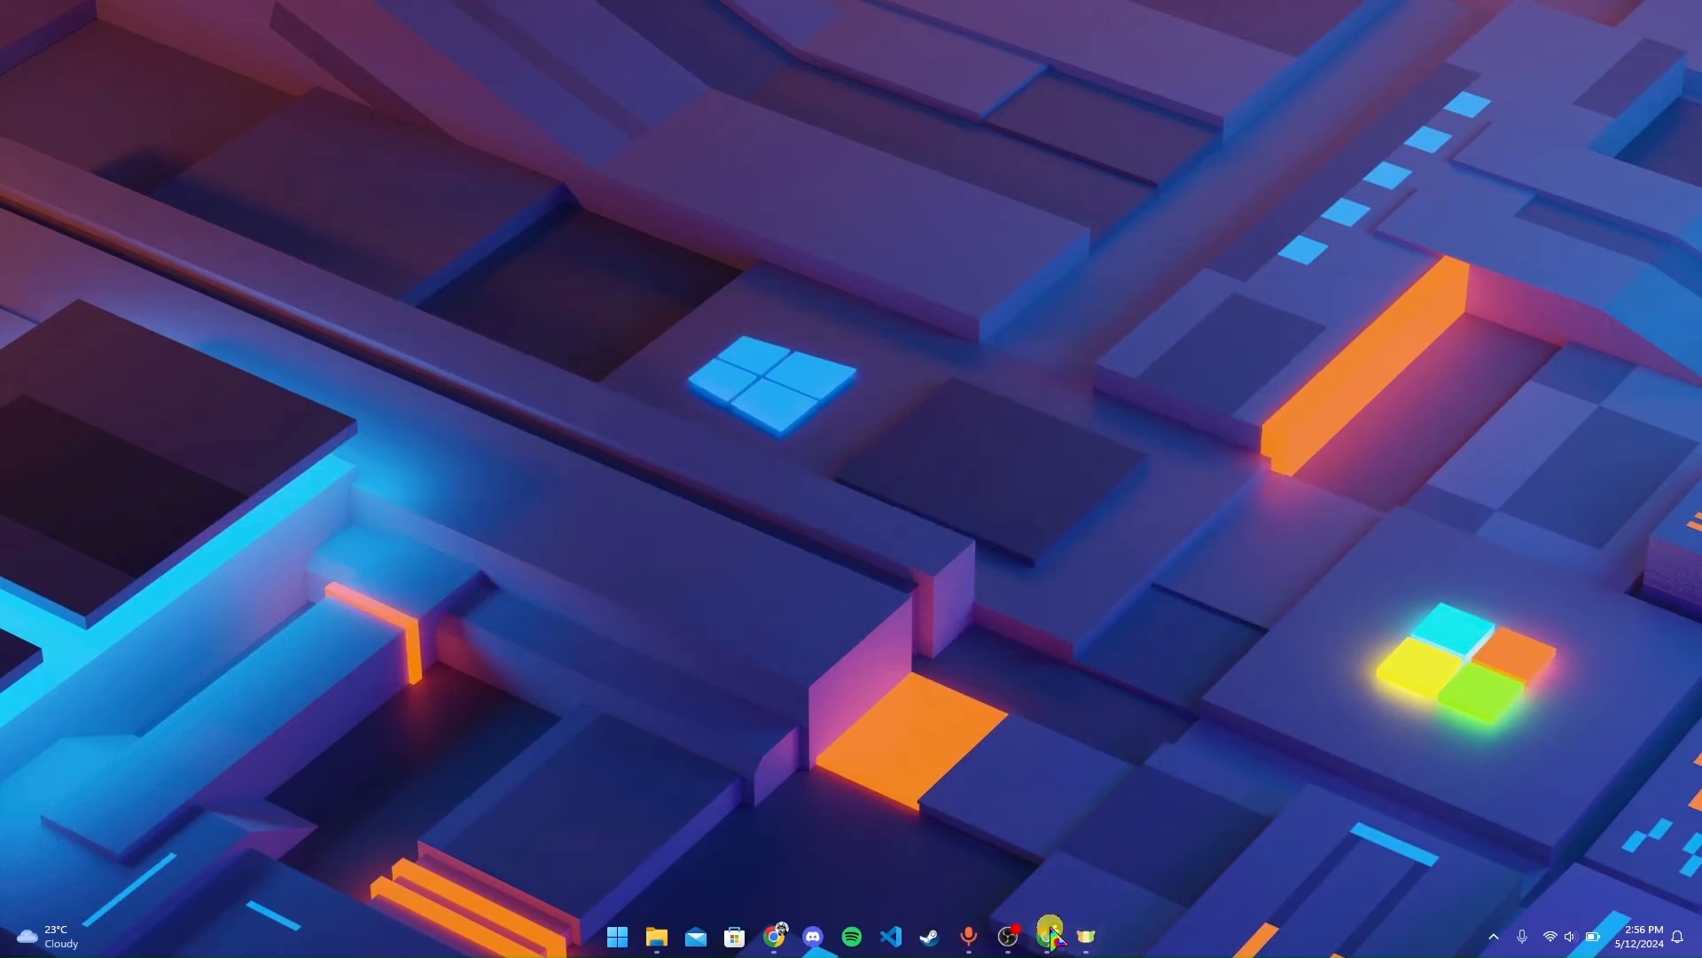
# Open Chrome and go to securebanking.barclaysus.com
pyautogui.click(774, 937)
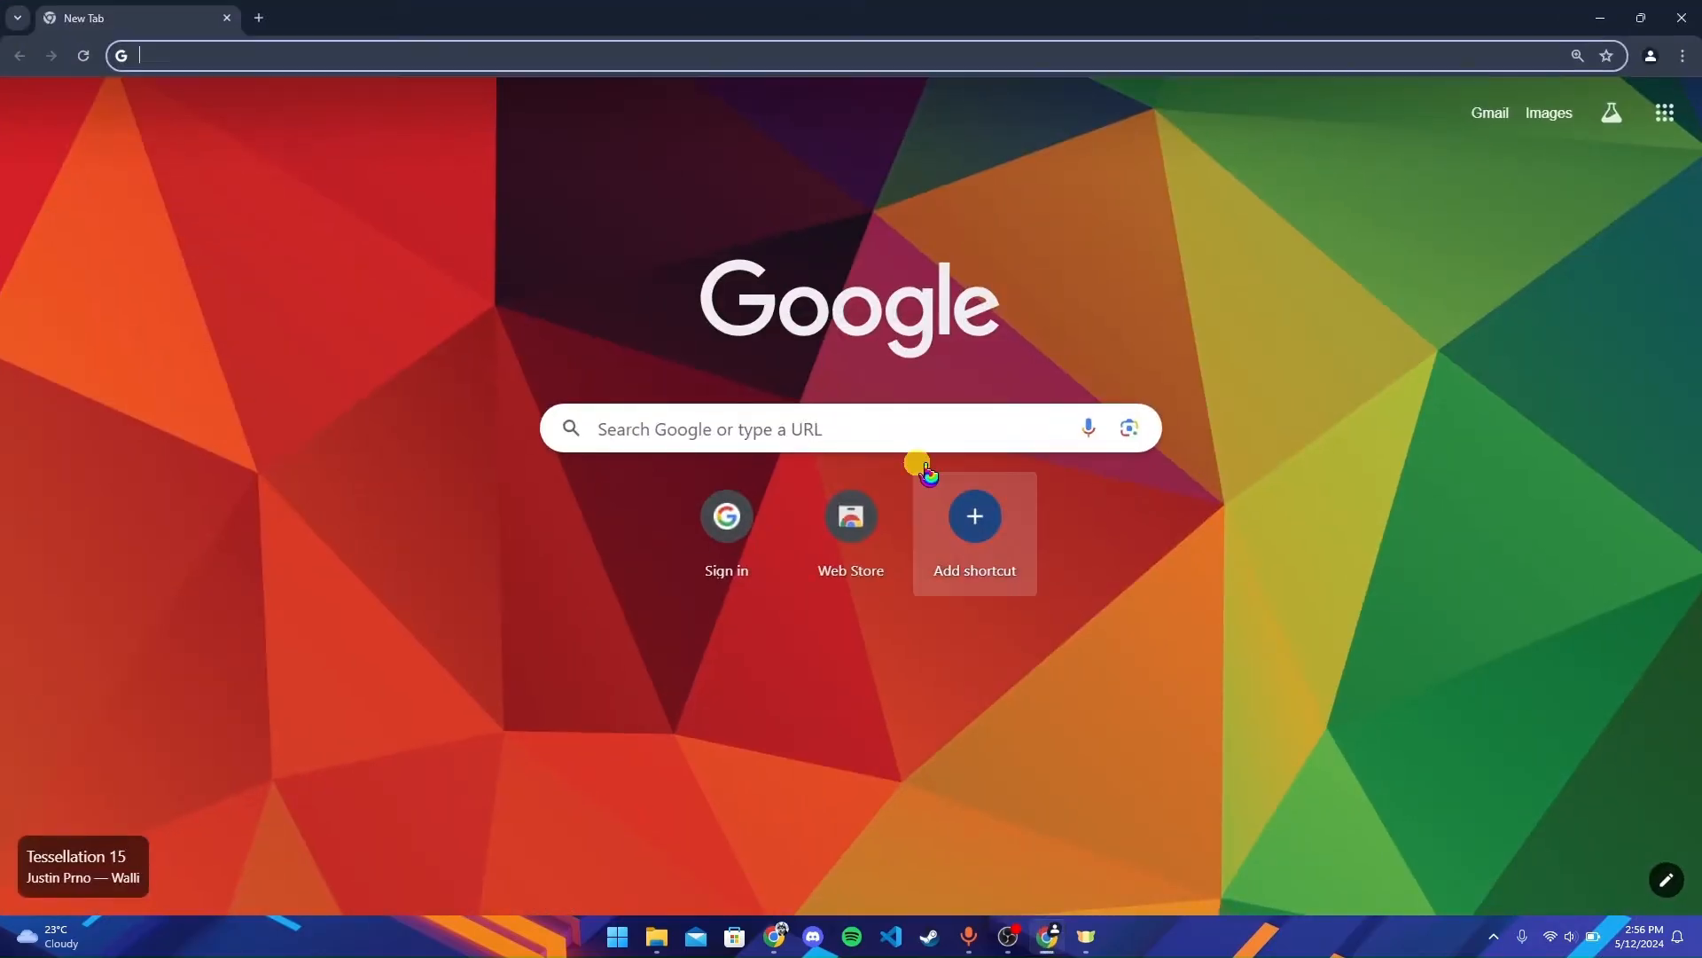
pyautogui.moveTo(52, 68)
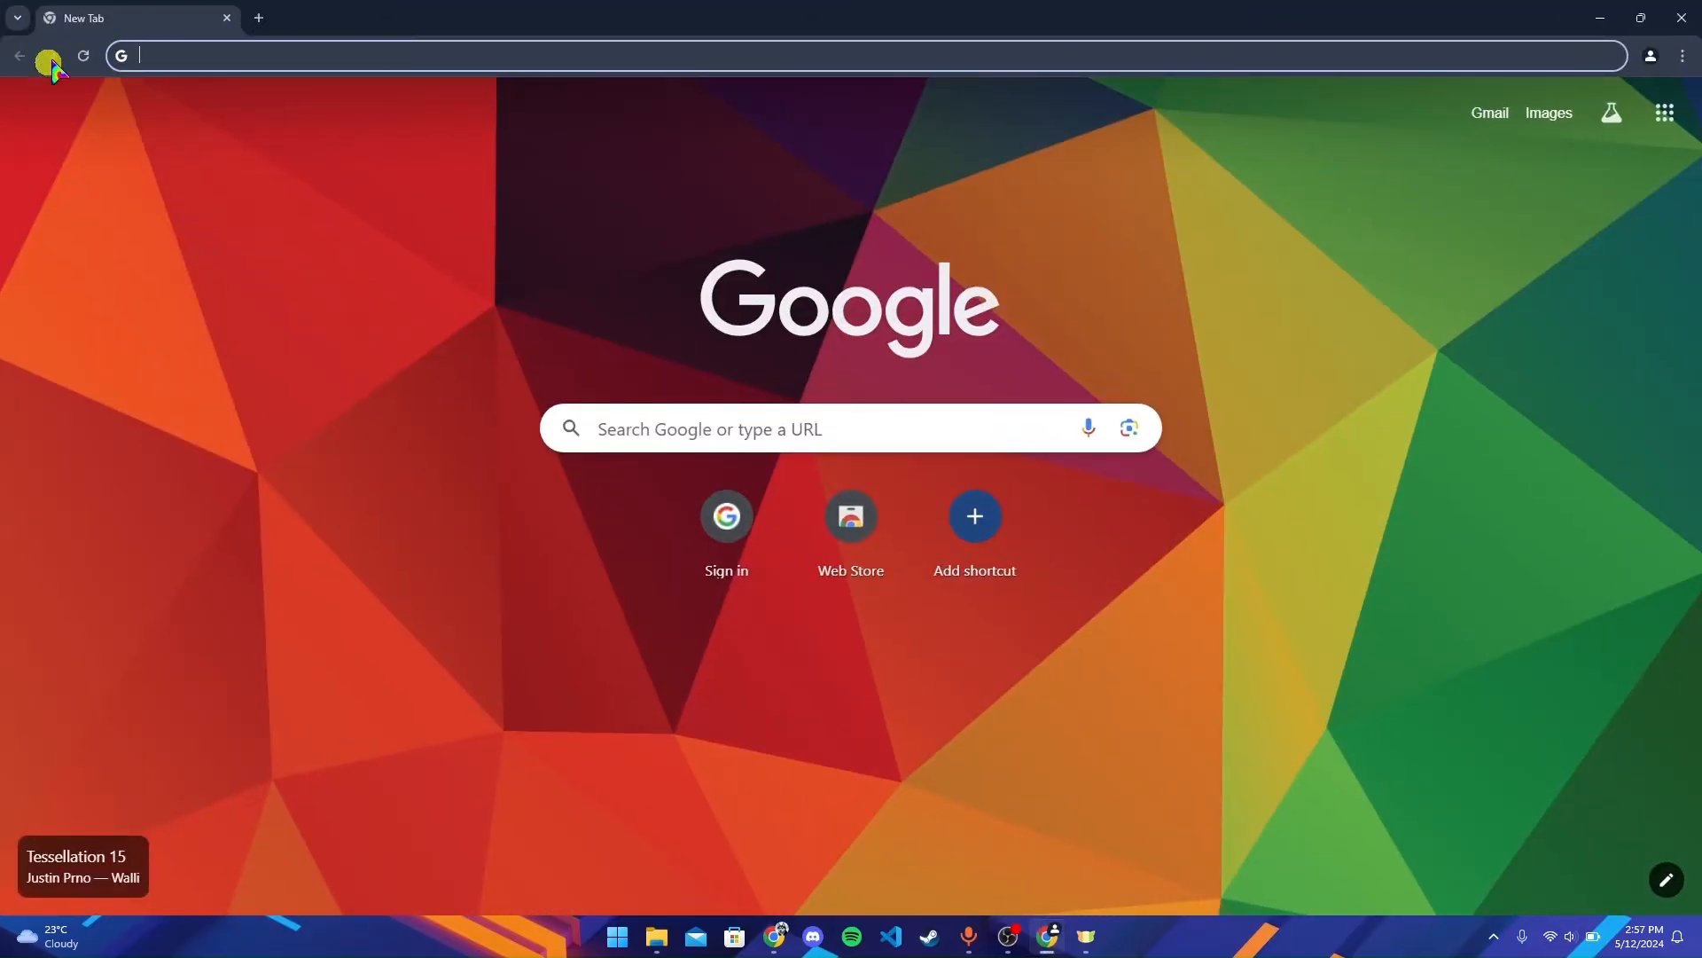
pyautogui.write('securebanking.barclaysus.com')
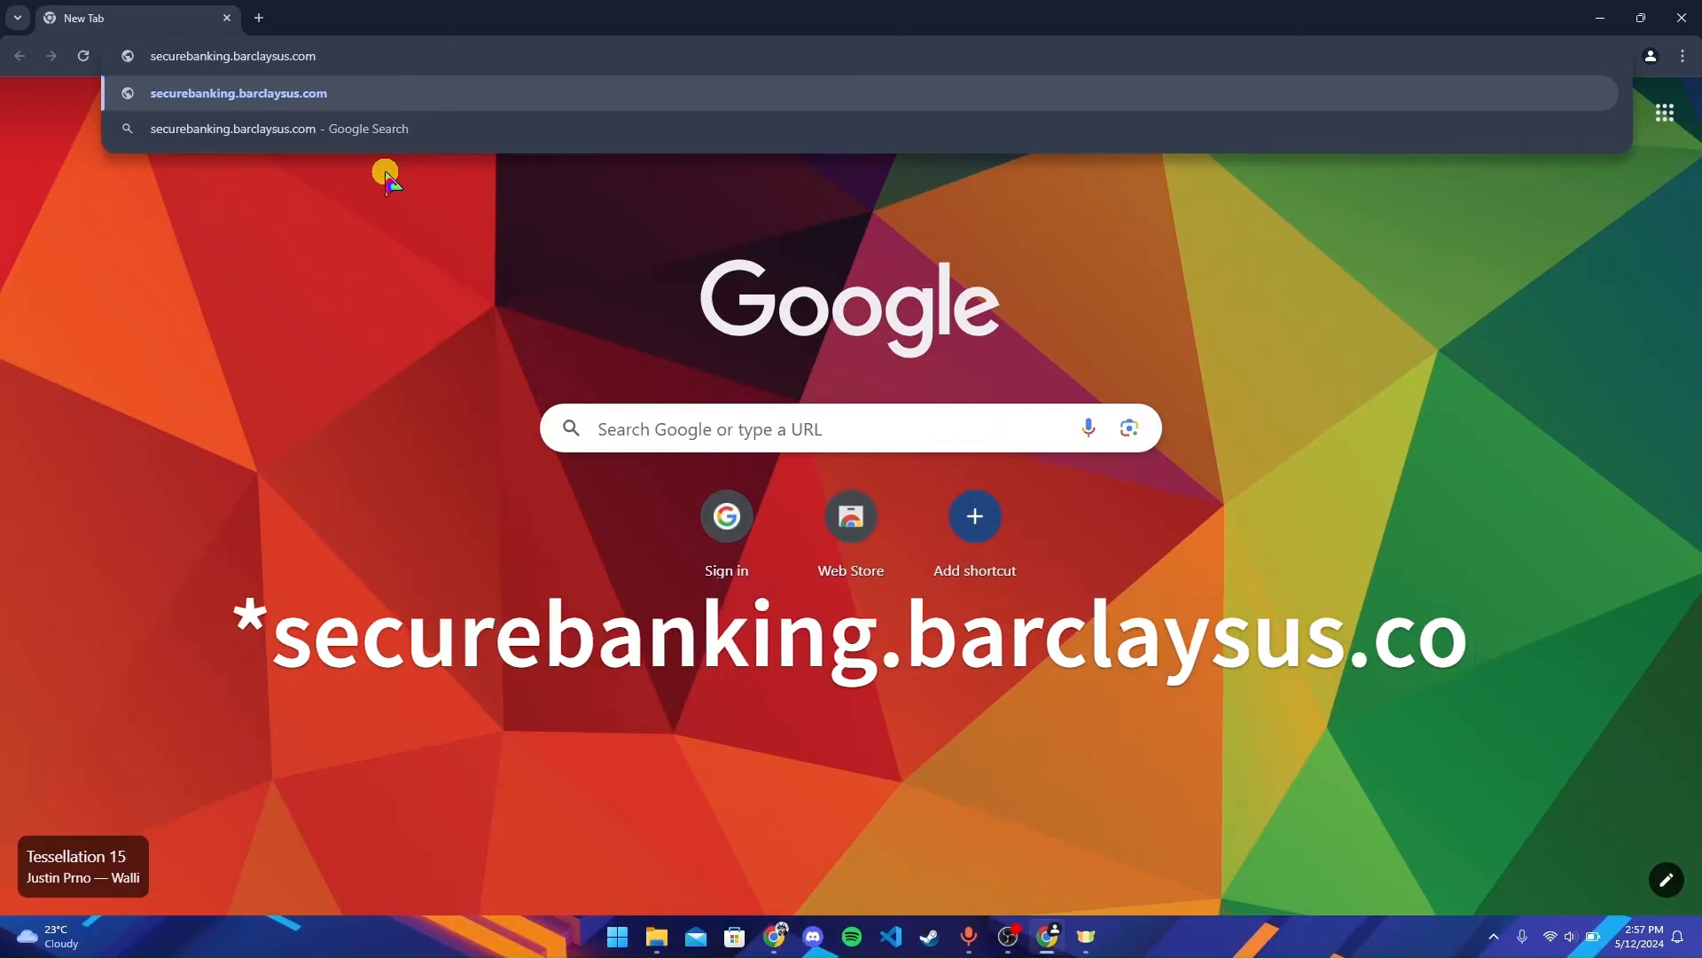
pyautogui.click(239, 93)
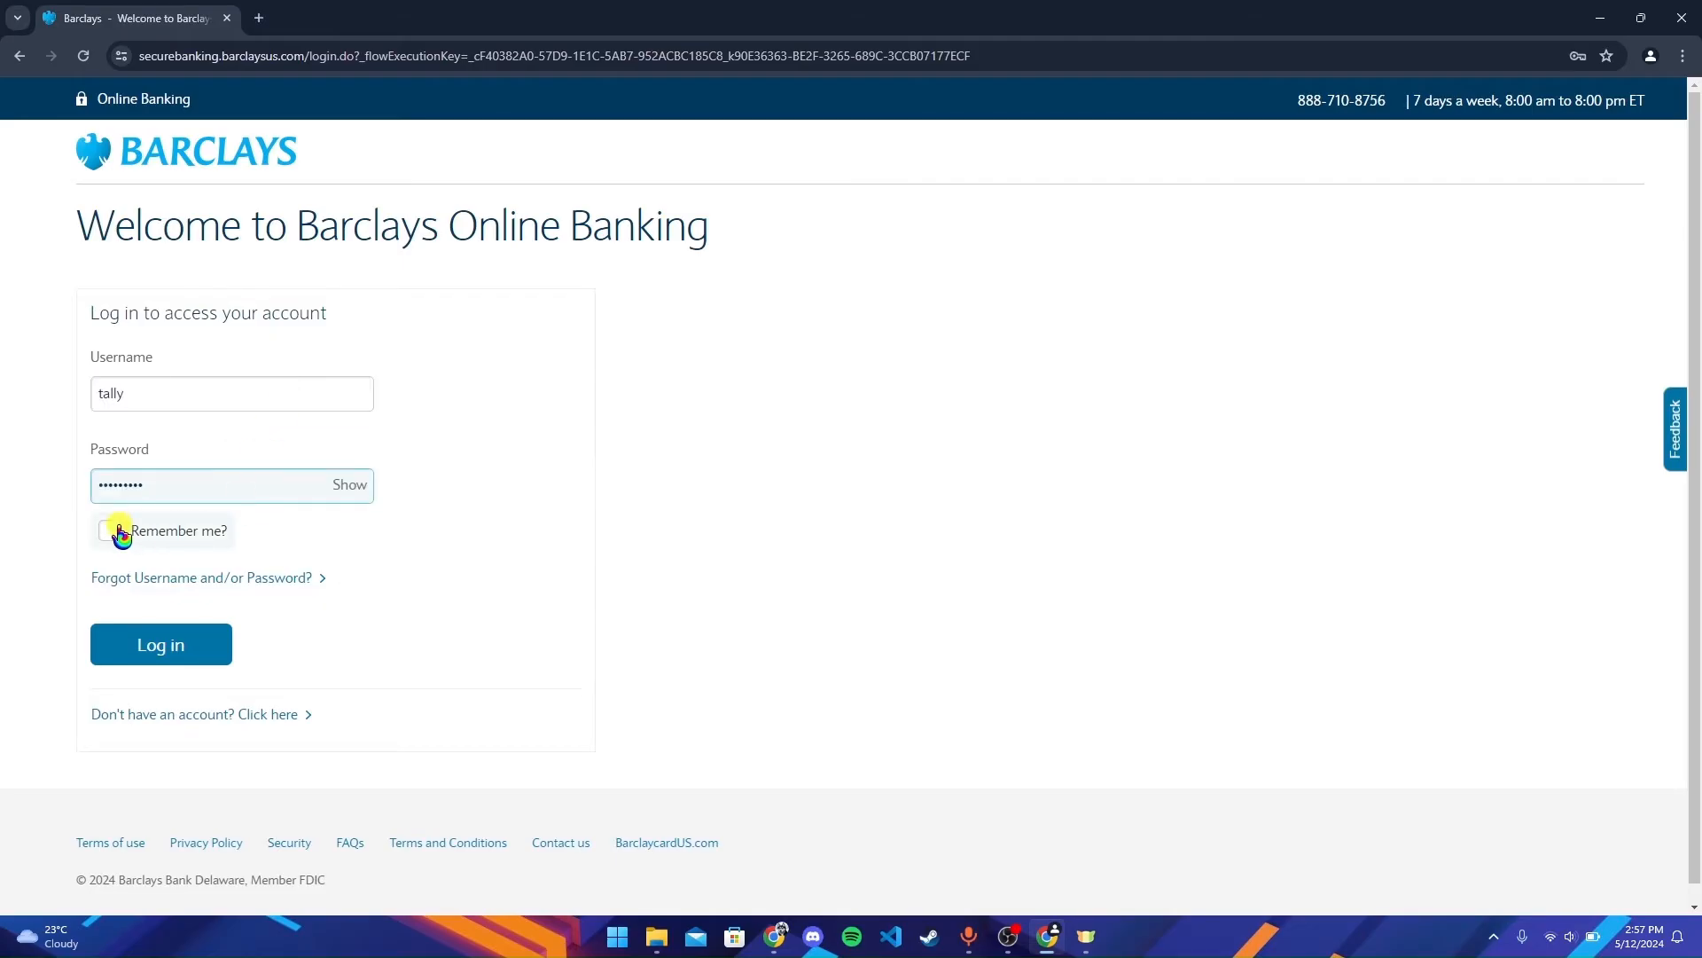
# Tick 'Remember me?' on the login form with username and password entered
pyautogui.click(105, 531)
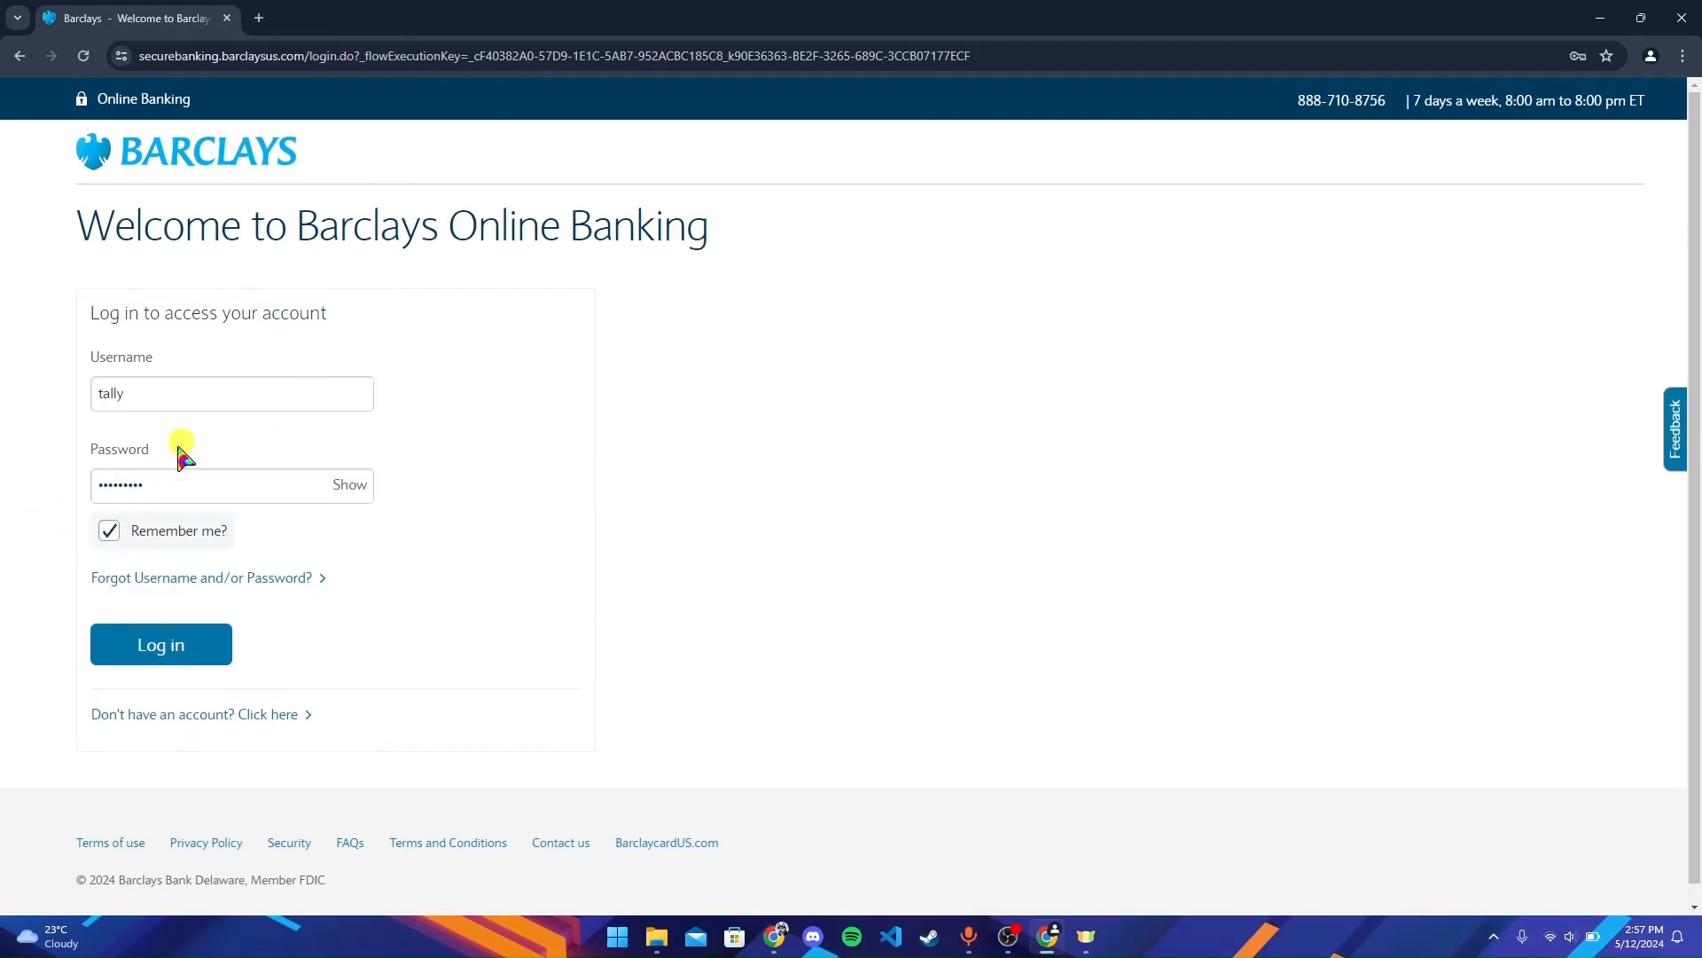
pyautogui.moveTo(74, 557)
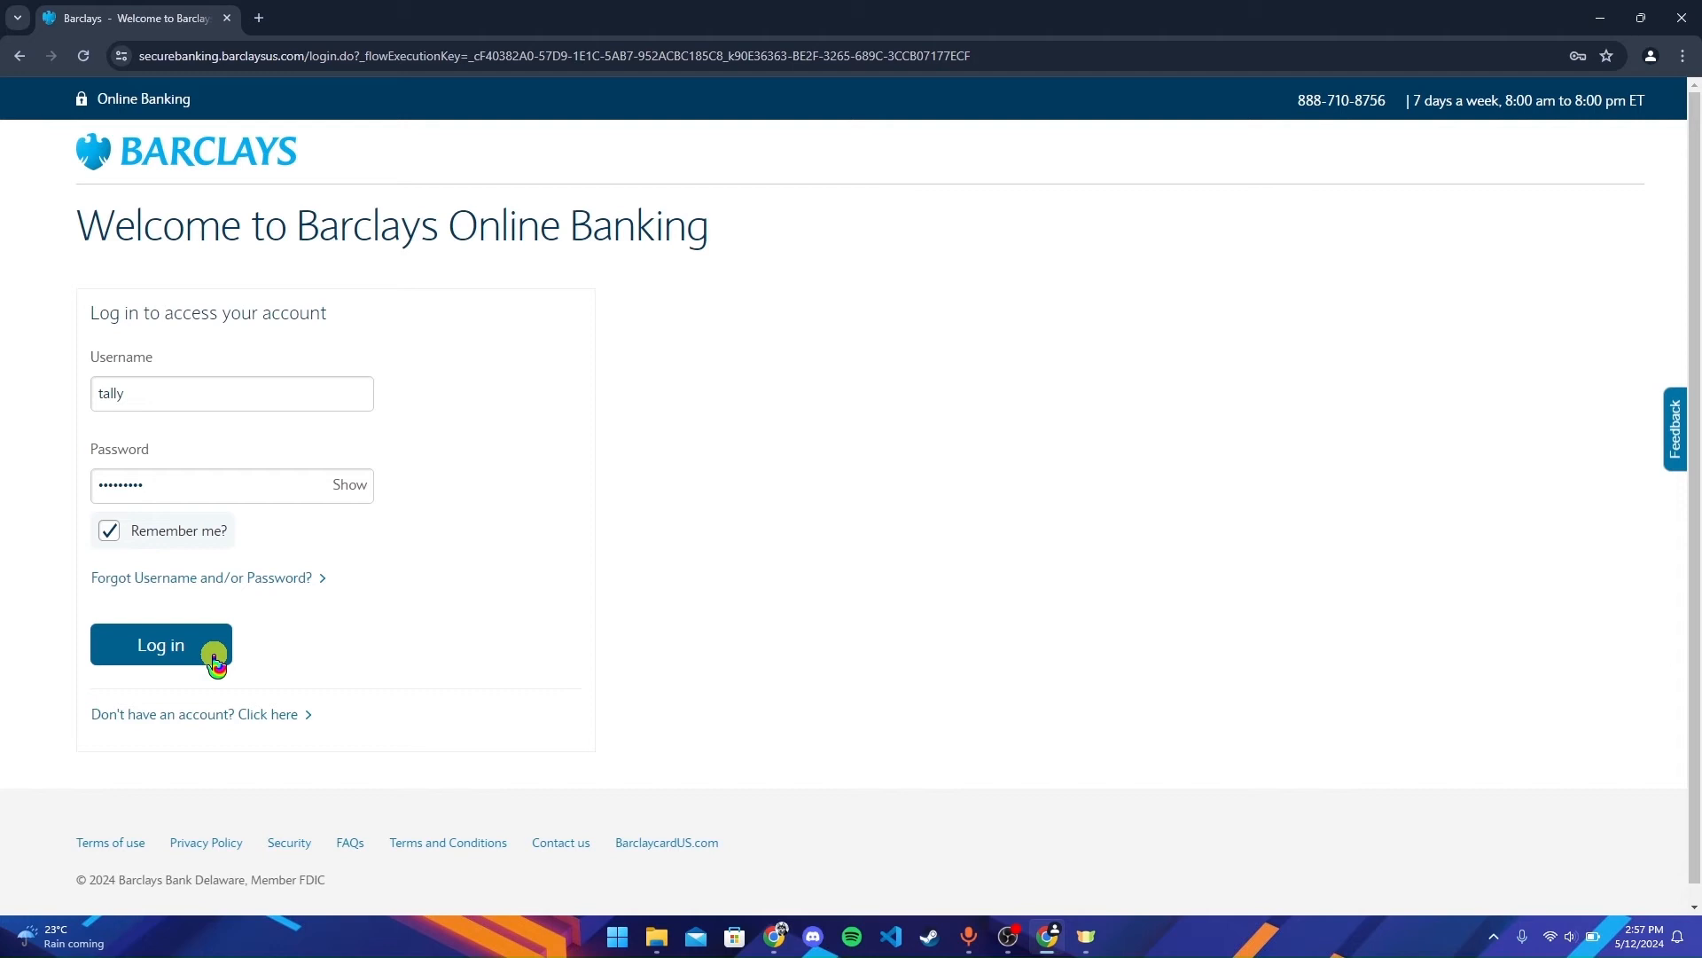
pyautogui.moveTo(214, 617)
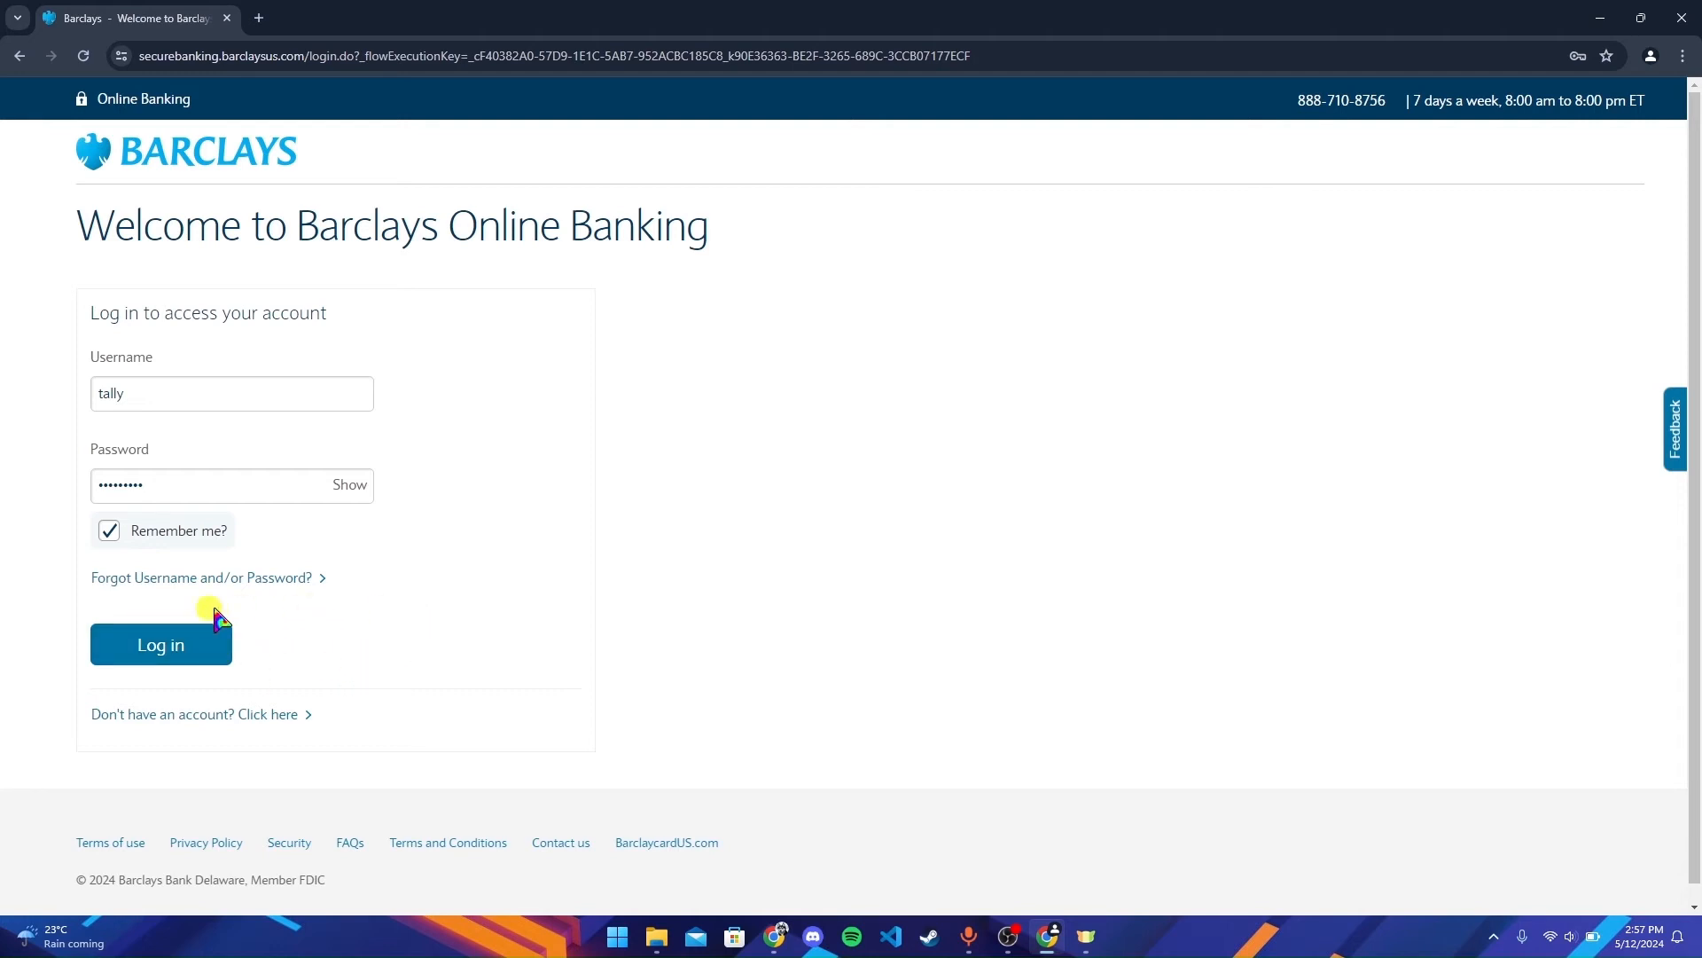
pyautogui.moveTo(267, 578)
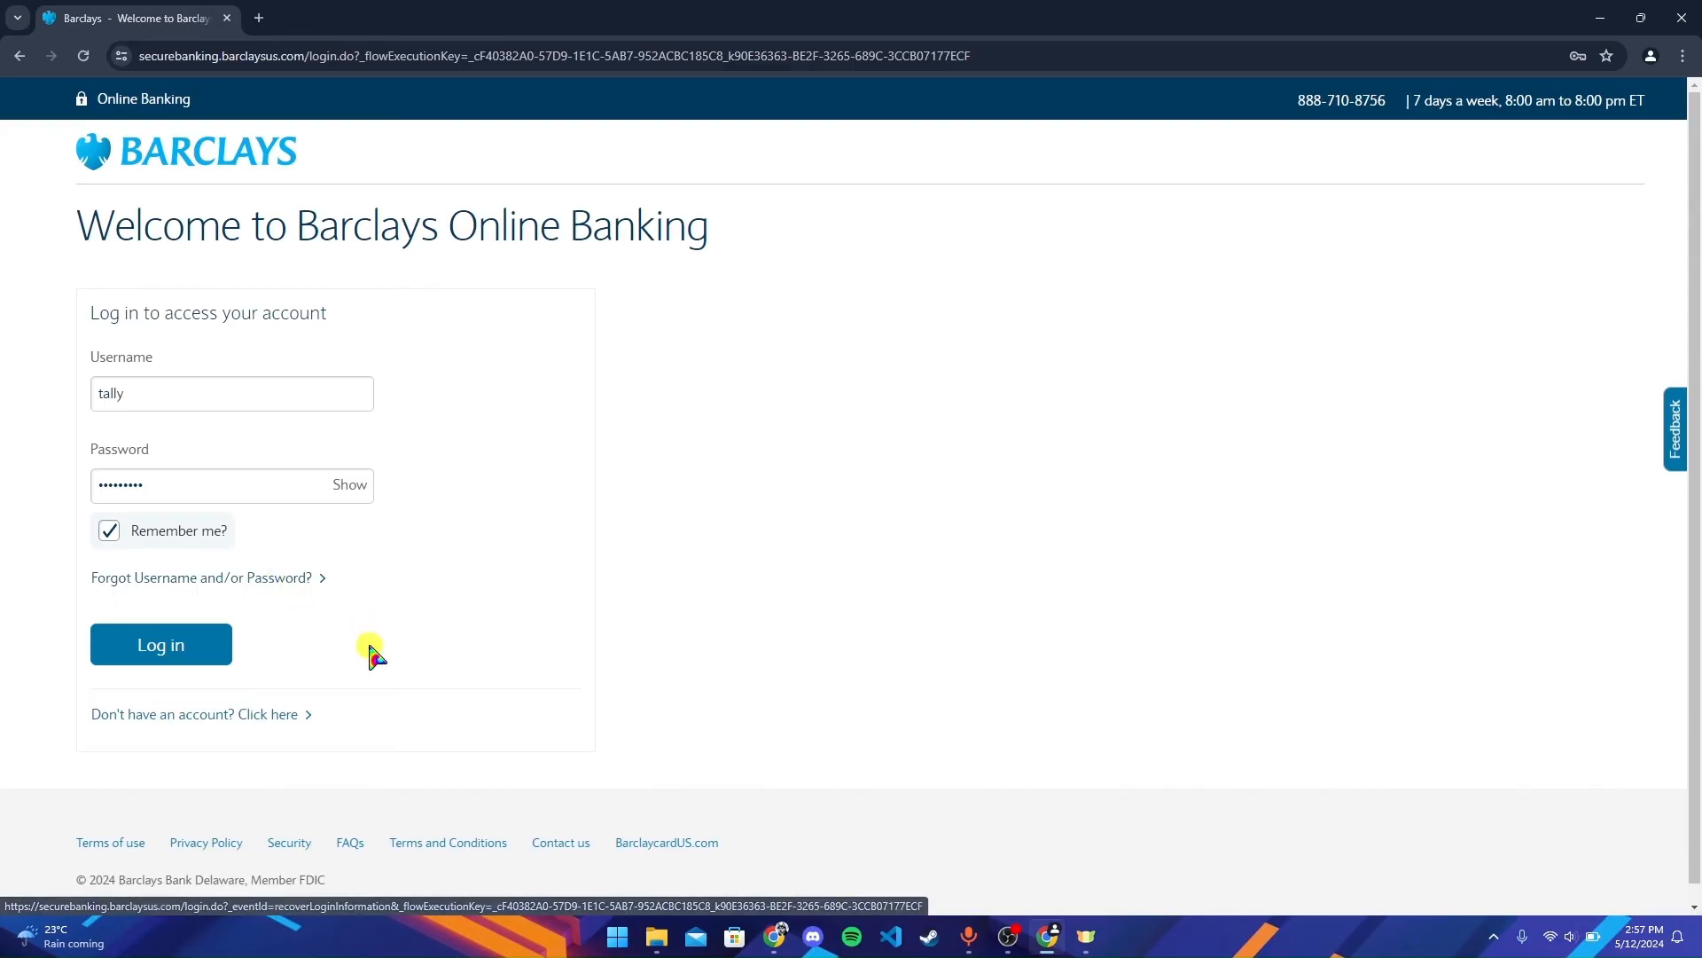
pyautogui.moveTo(145, 770)
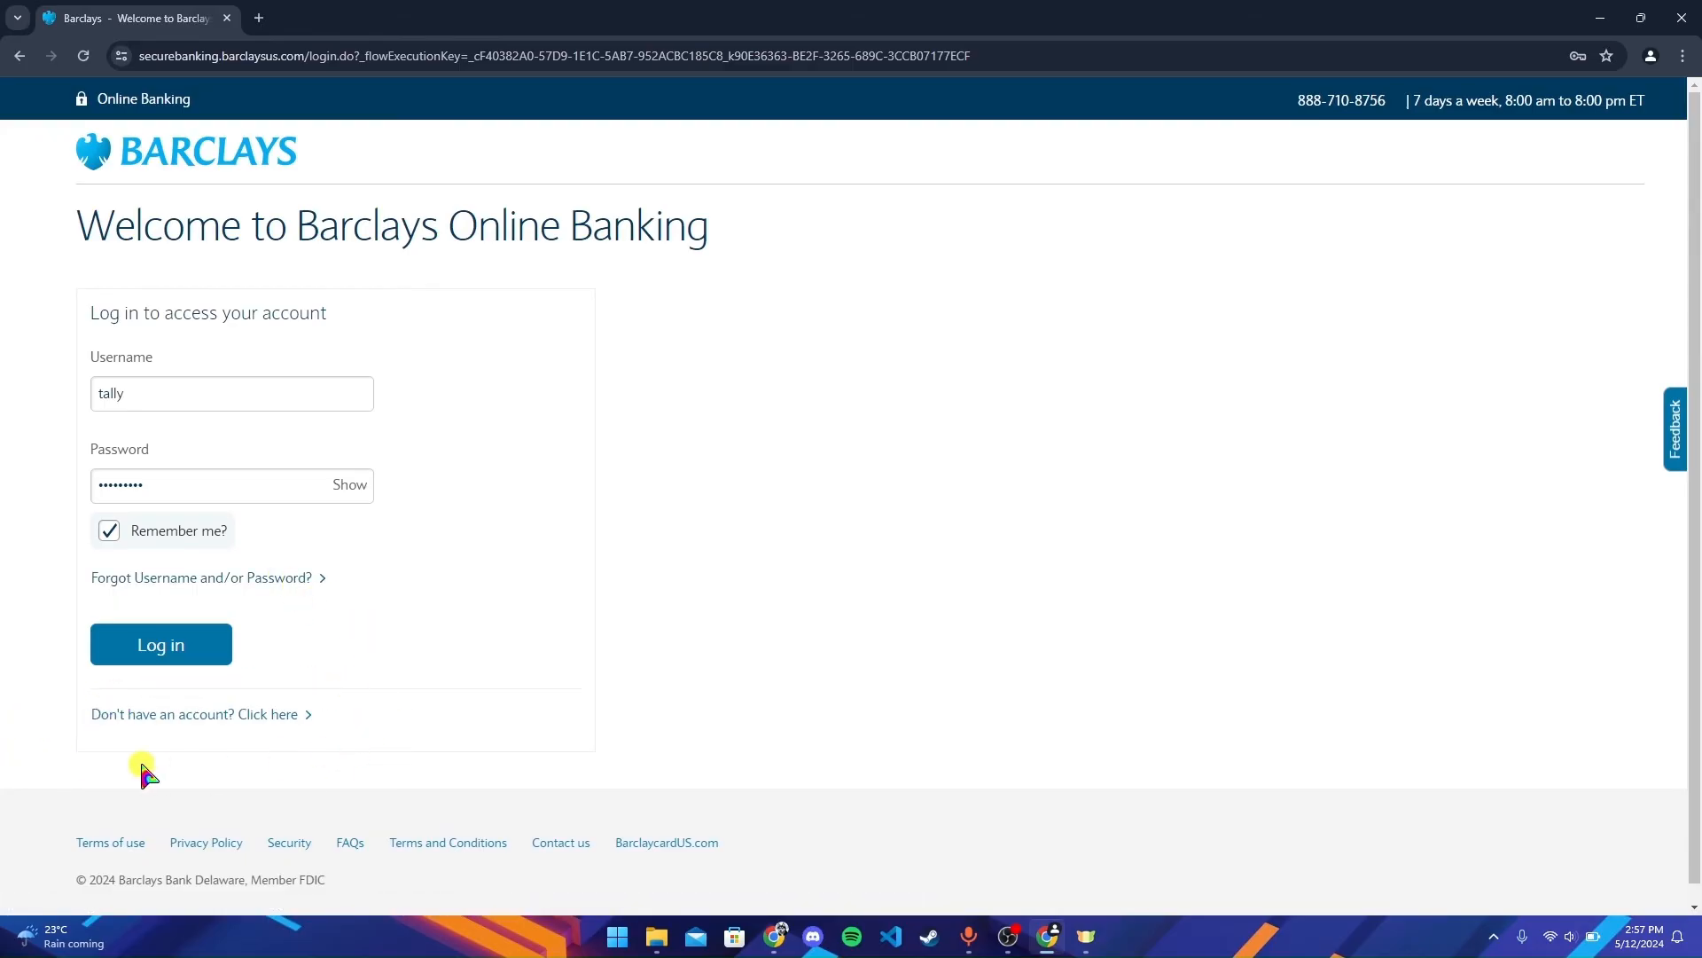
pyautogui.moveTo(269, 714)
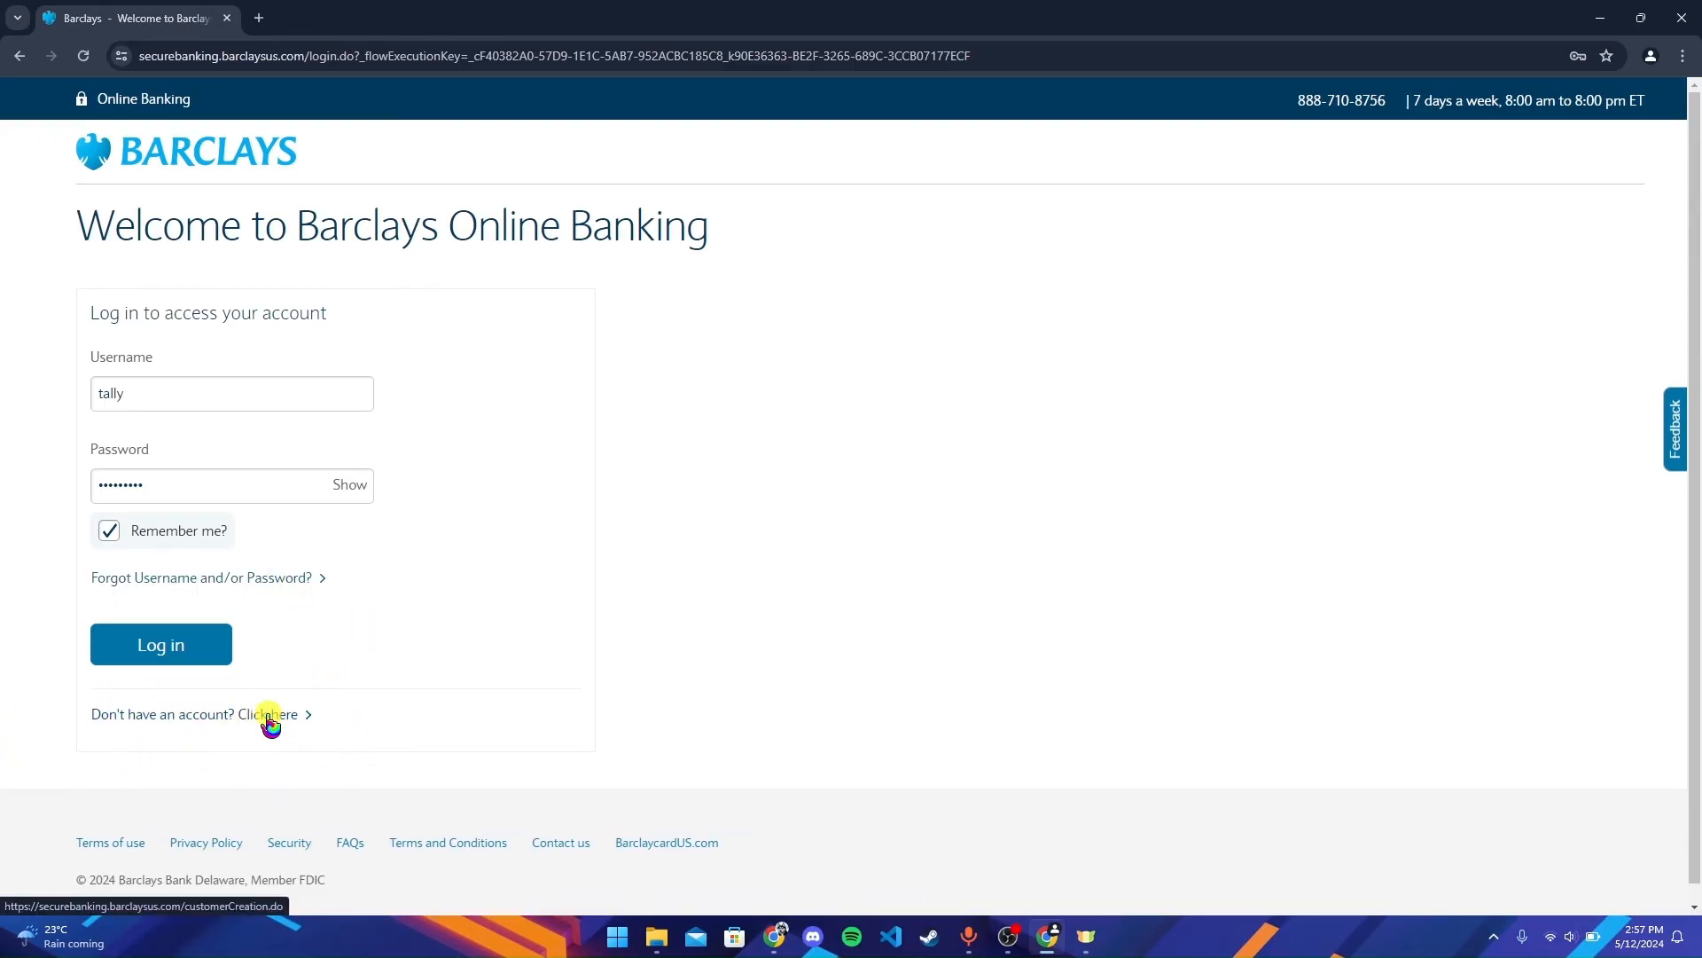